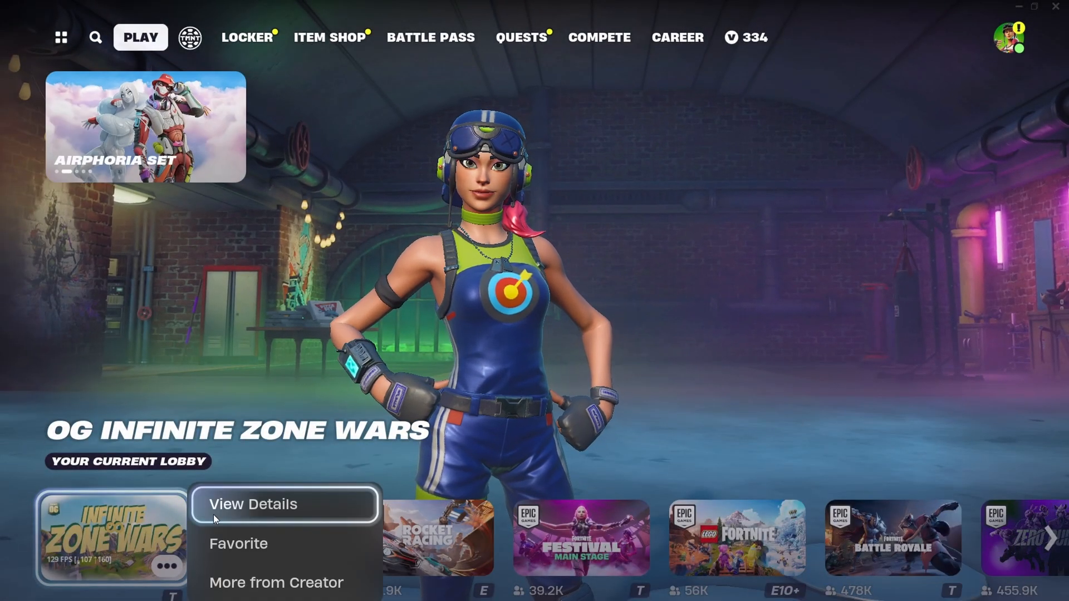
Step: View the OG Infinite Zone Wars island details, then switch to NVIDIA Control Panel
{"action": "left_click", "coordinate": [253, 504]}
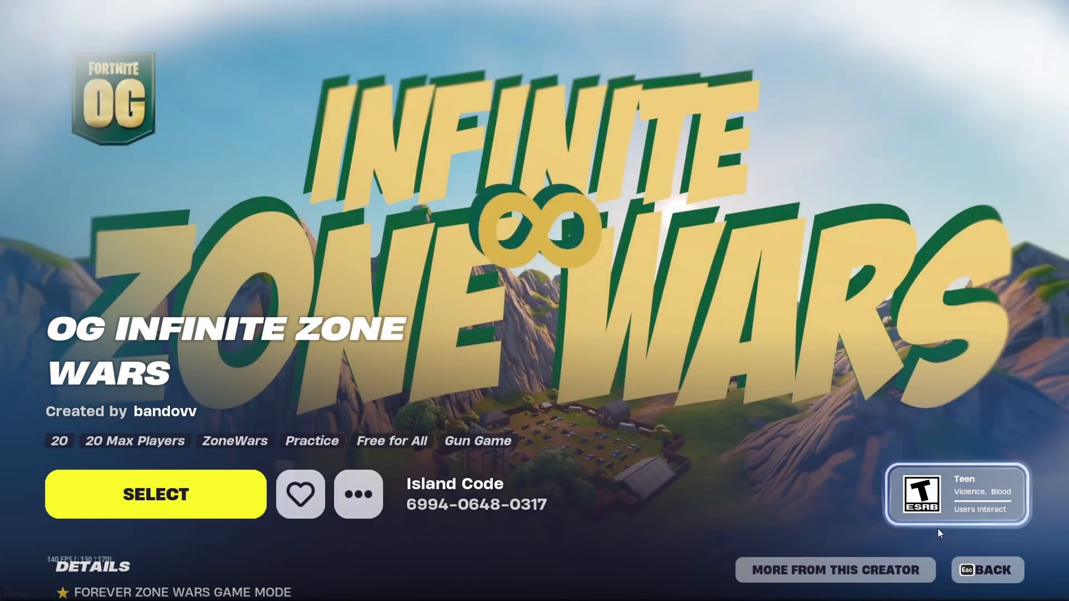
{"action": "left_click", "coordinate": [155, 494]}
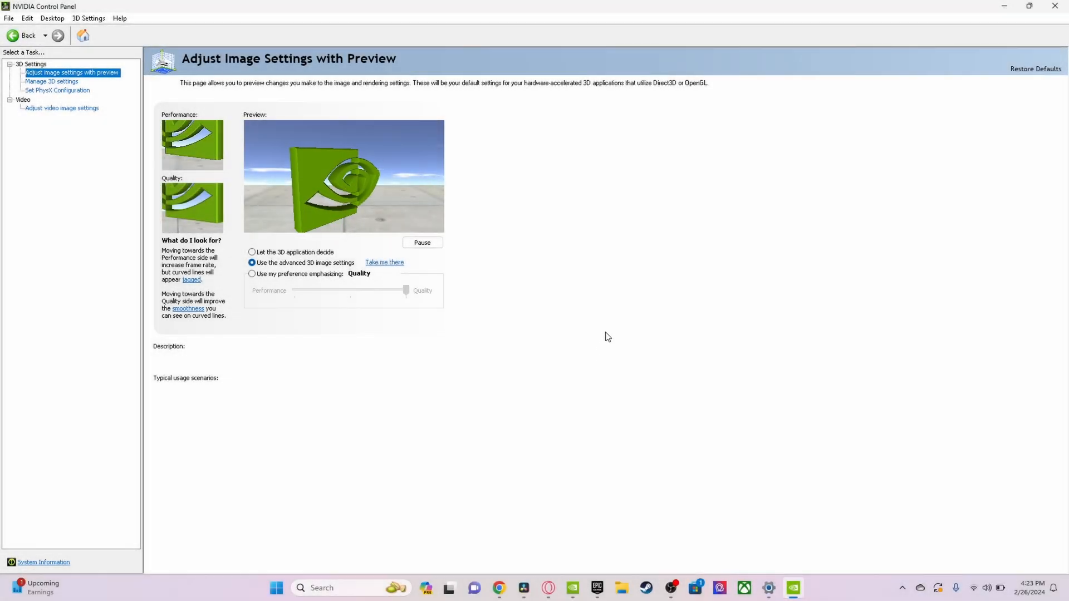
Step: Show Manage 3D settings and read the FXAA description in the Global Settings list
{"action": "left_click", "coordinate": [383, 262]}
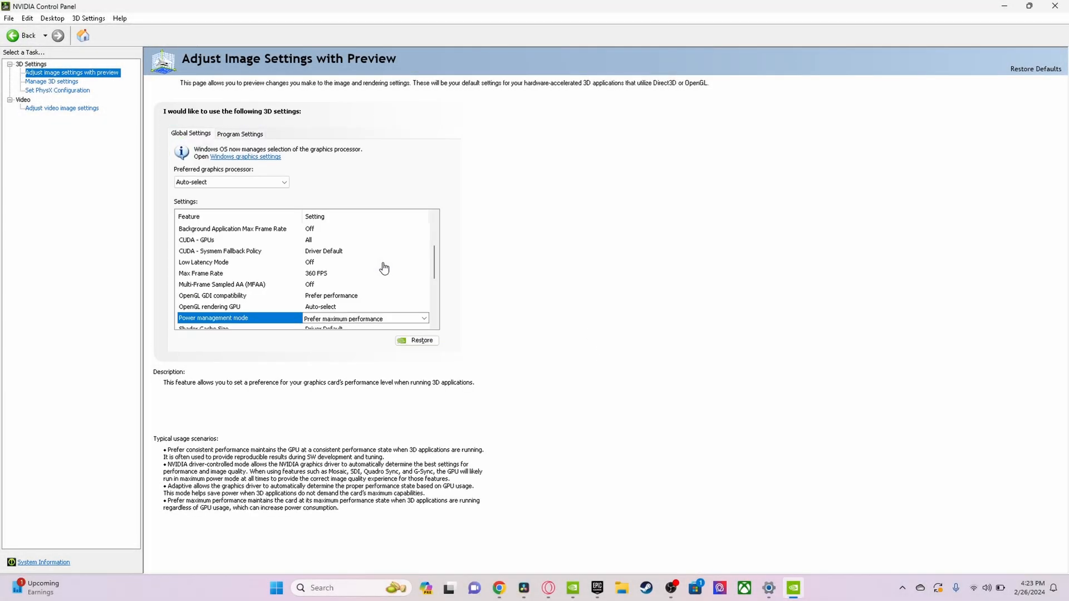
{"action": "left_click", "coordinate": [52, 81]}
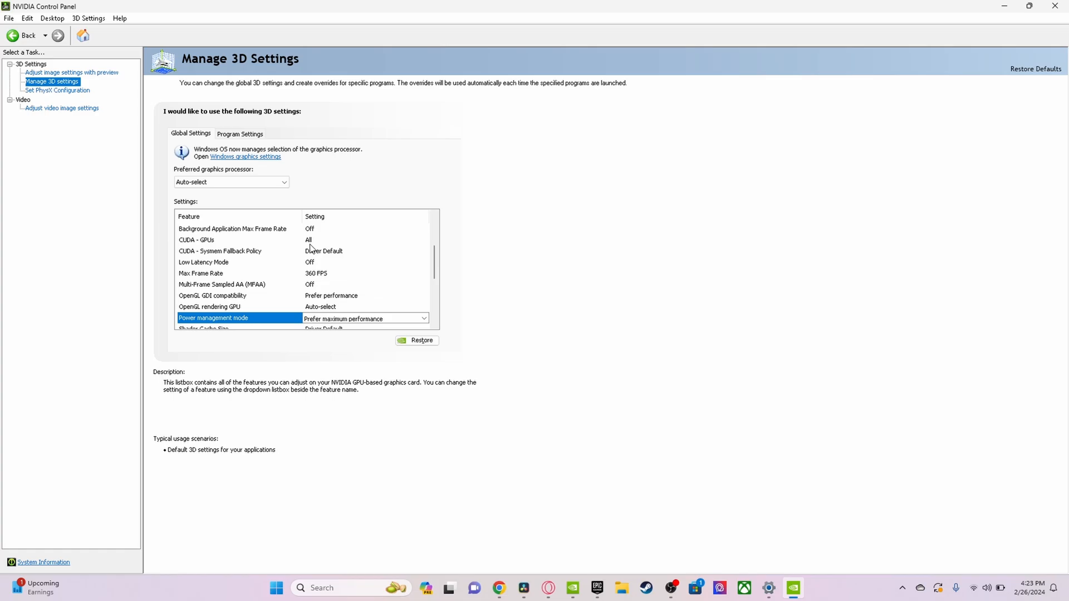
{"action": "scroll", "scroll_direction": "up", "scroll_amount": 3}
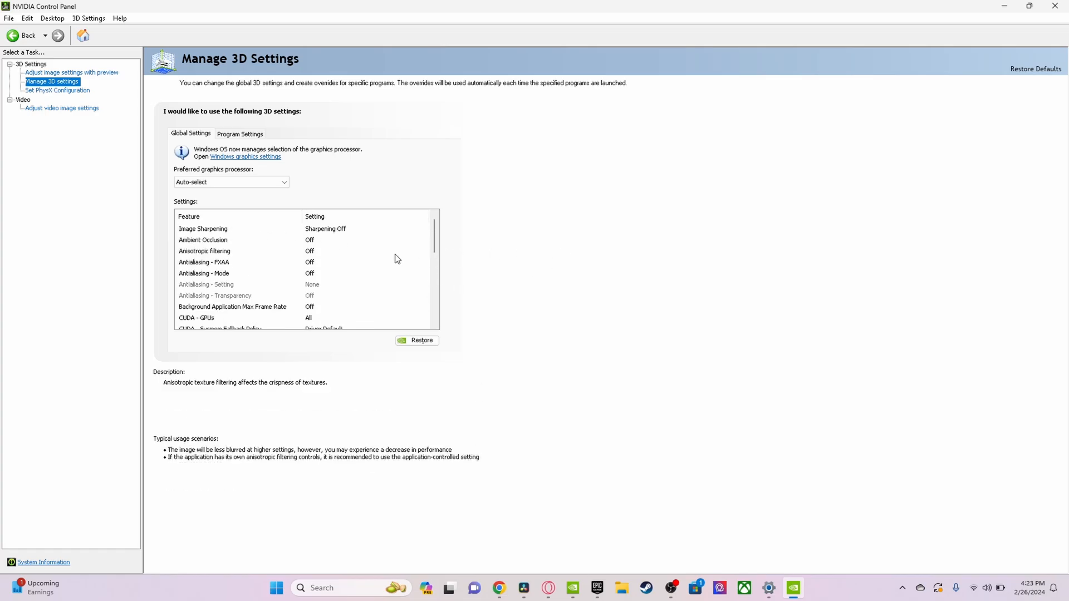
{"action": "left_click", "coordinate": [204, 263]}
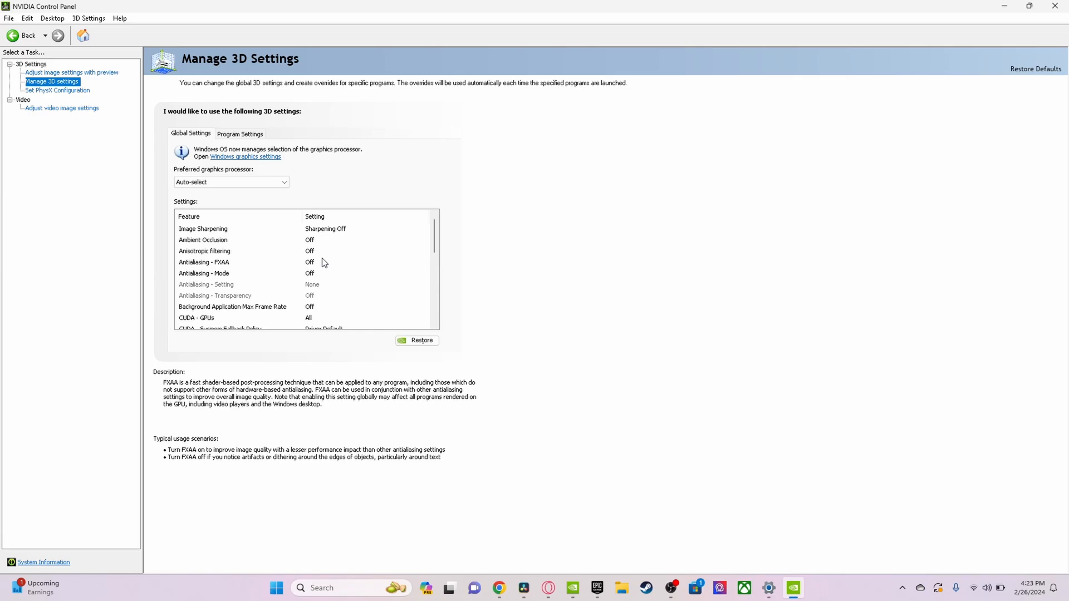
{"action": "mouse_move", "coordinate": [367, 216]}
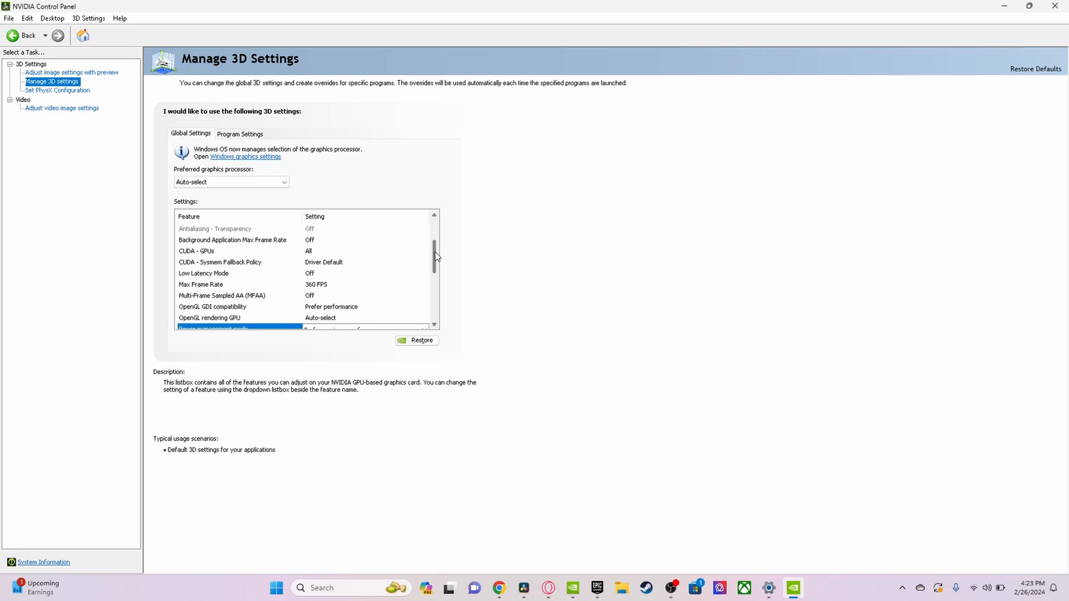
{"action": "scroll", "scroll_direction": "down", "scroll_amount": 3}
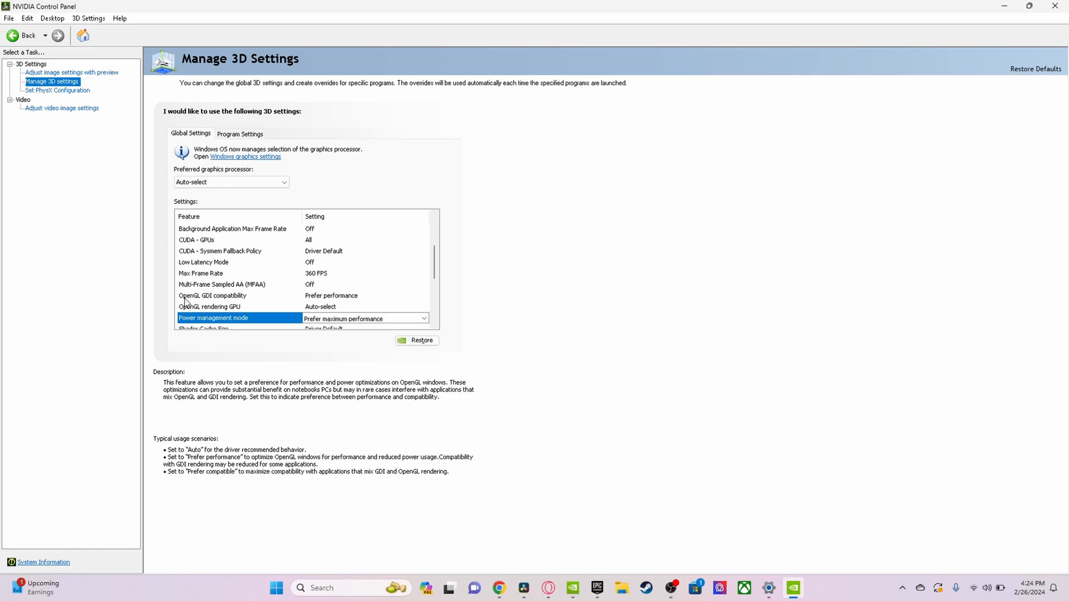
{"action": "mouse_move", "coordinate": [331, 299]}
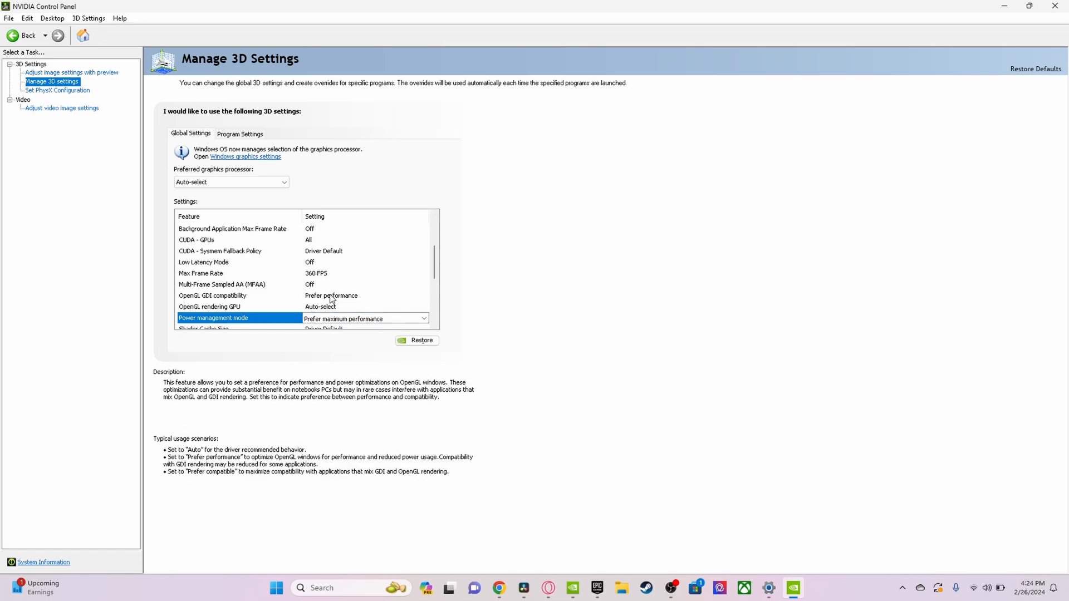
{"action": "left_click", "coordinate": [212, 296]}
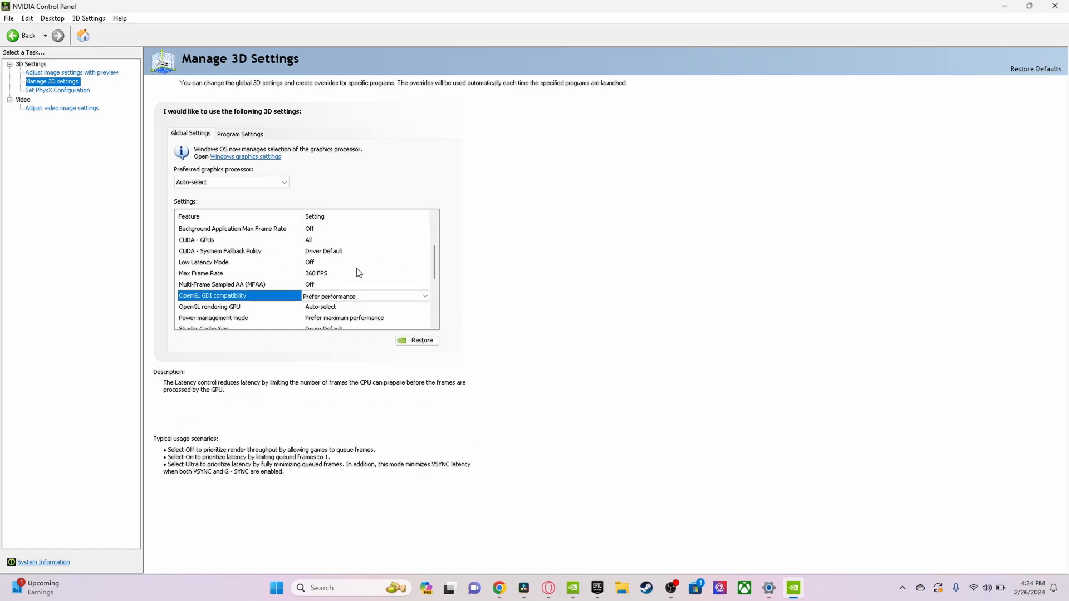
{"action": "mouse_move", "coordinate": [317, 278]}
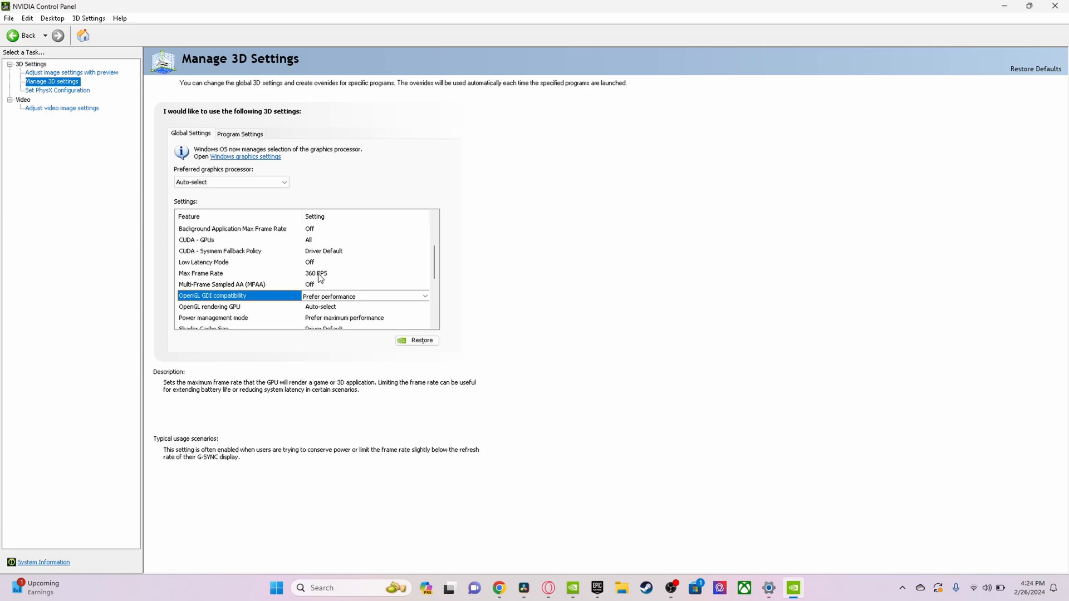
{"action": "mouse_move", "coordinate": [337, 284]}
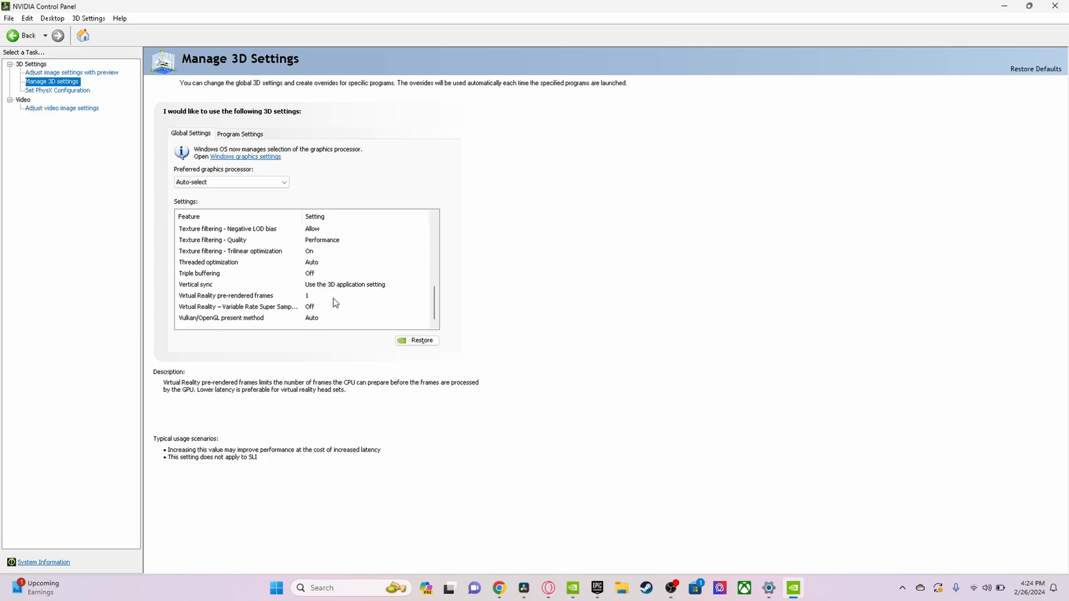
Step: Read the Vulkan/OpenGL present method description and close NVIDIA Control Panel
{"action": "left_click", "coordinate": [221, 318]}
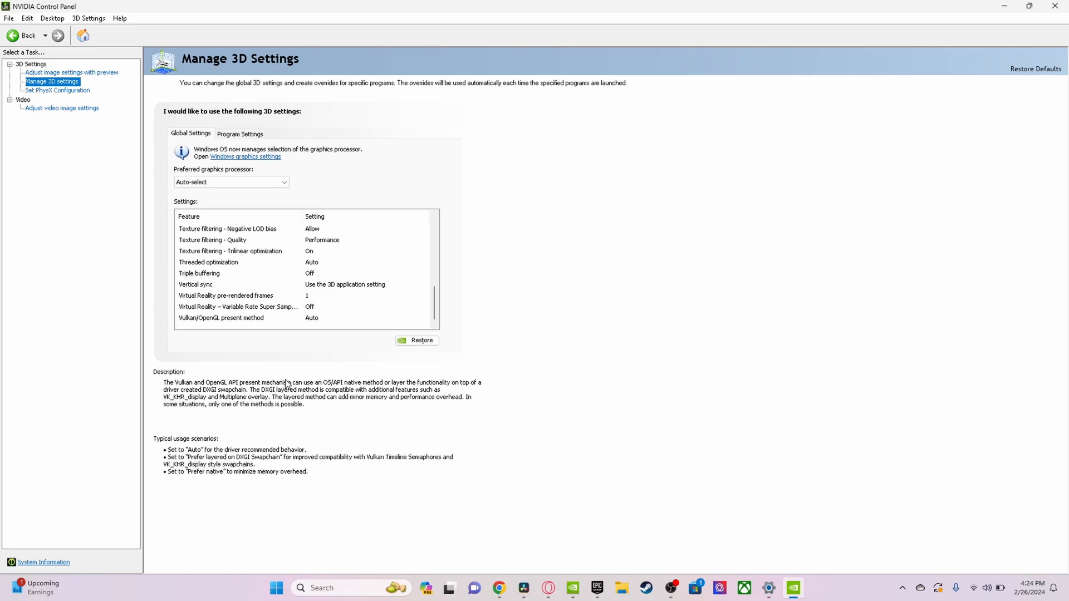
{"action": "mouse_move", "coordinate": [61, 107]}
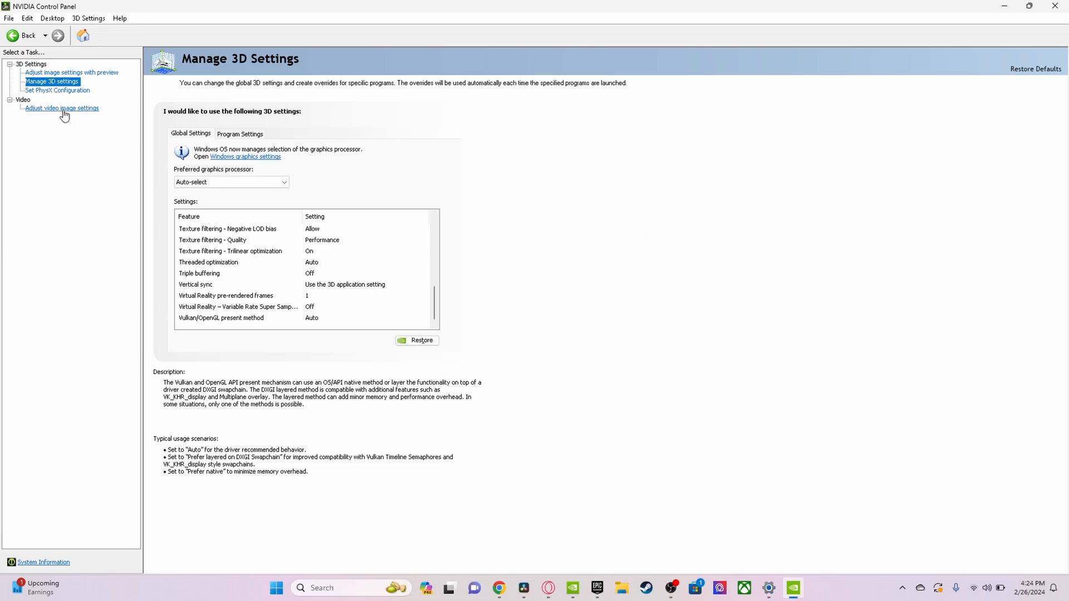
{"action": "left_click", "coordinate": [1031, 7]}
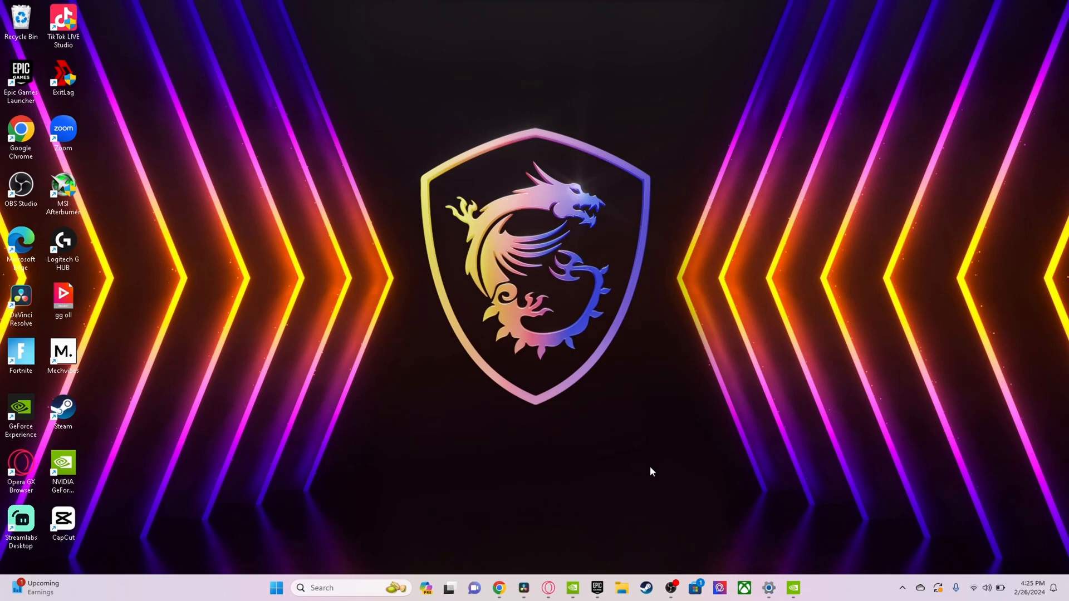
Step: Launch Windows Settings from the Start menu search
{"action": "type", "text": "alph"}
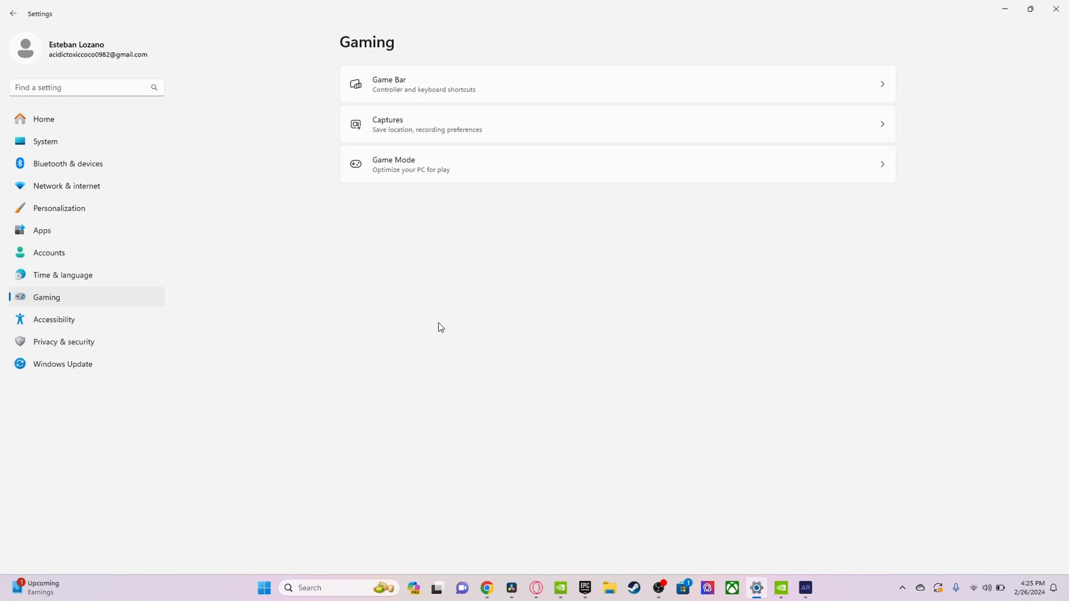
{"action": "mouse_move", "coordinate": [435, 353]}
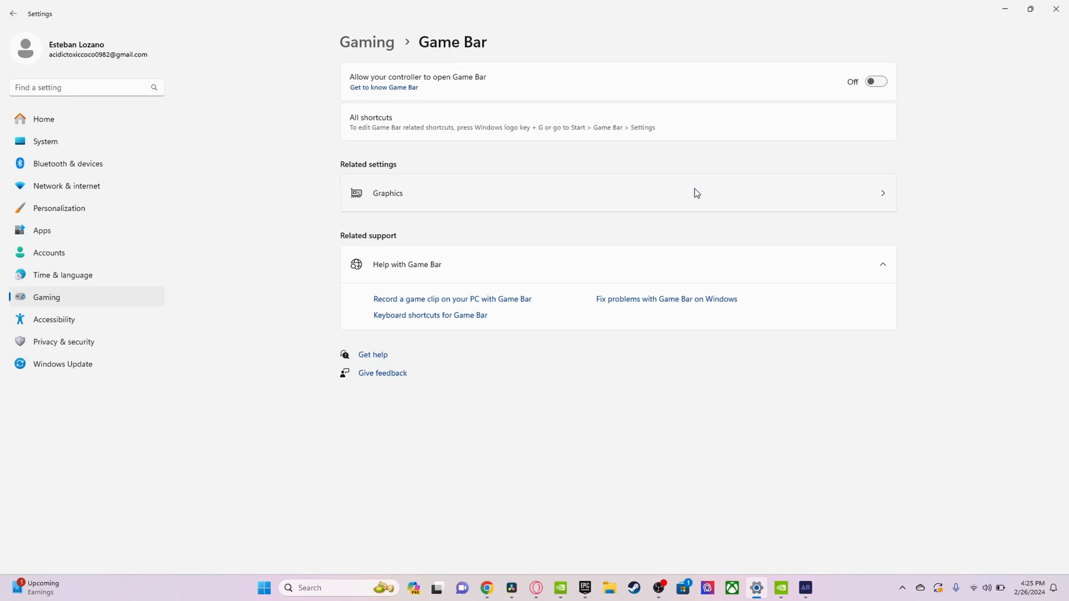
{"action": "mouse_move", "coordinate": [690, 382]}
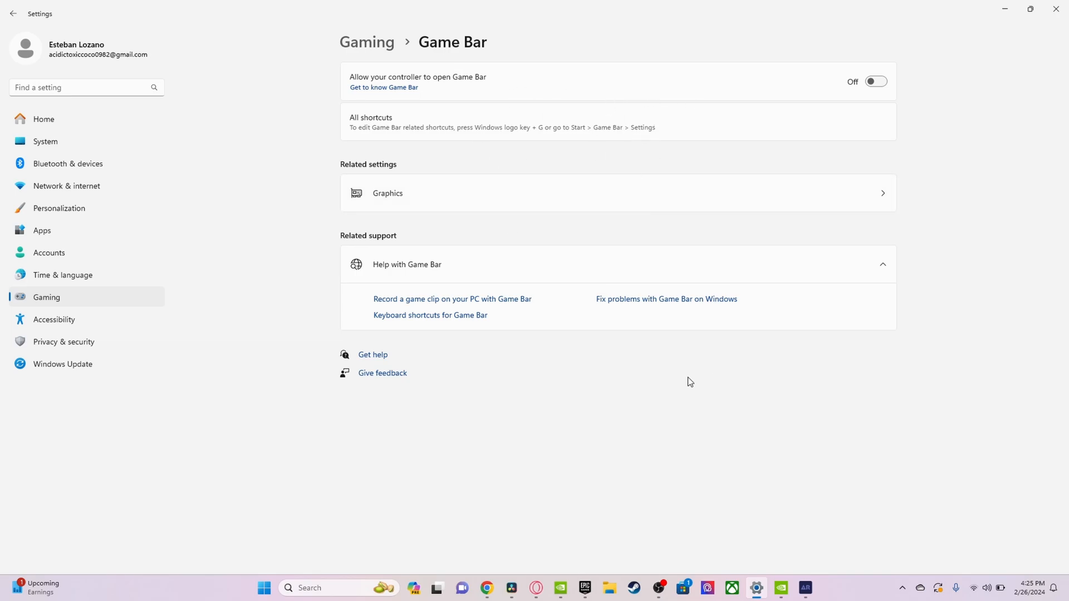
{"action": "mouse_move", "coordinate": [824, 325]}
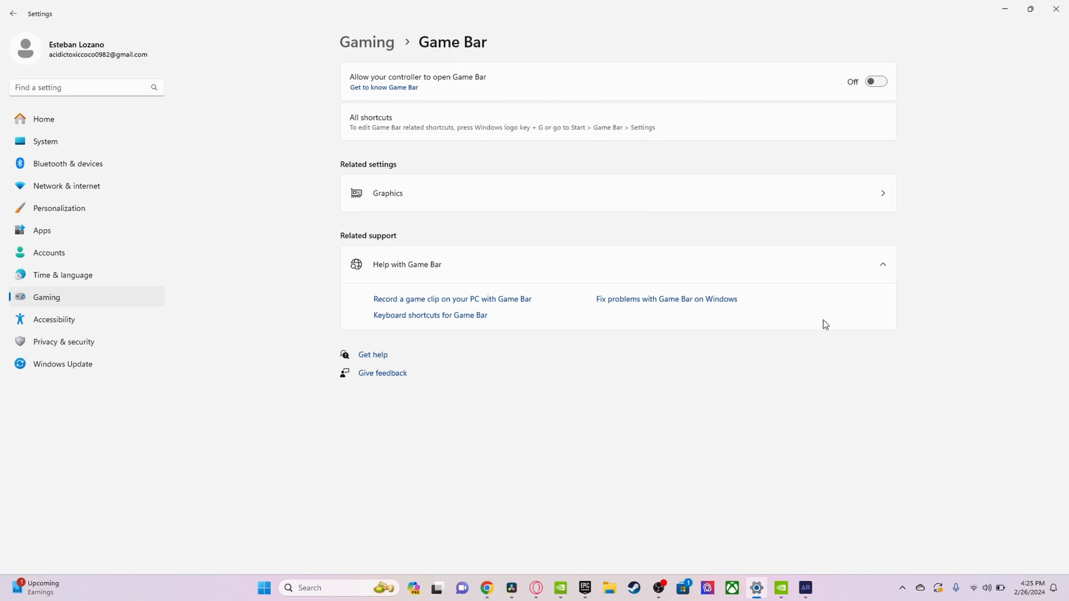
{"action": "mouse_move", "coordinate": [92, 279]}
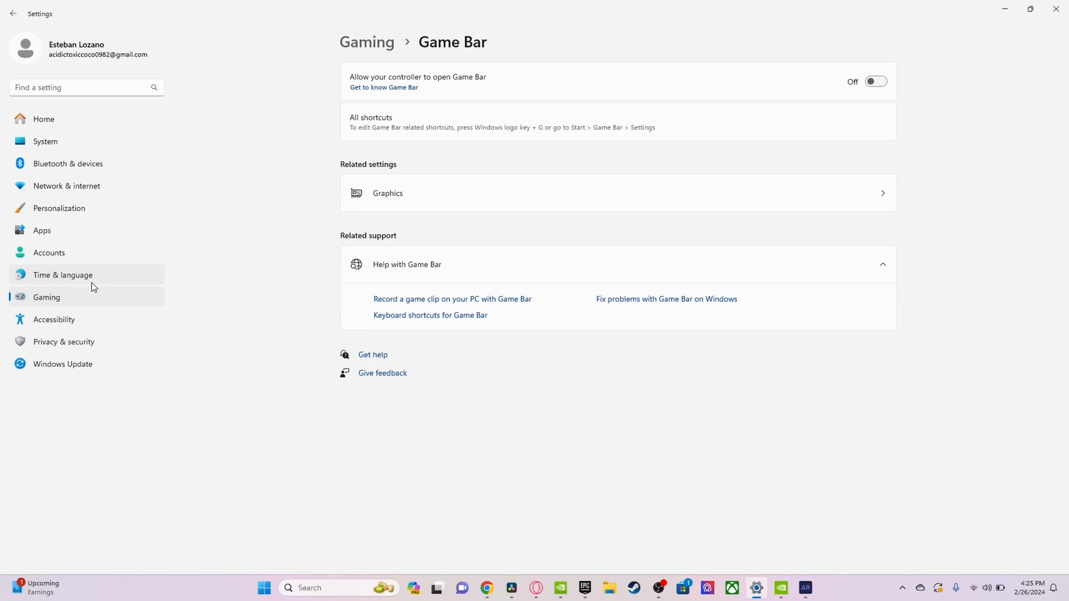
{"action": "mouse_move", "coordinate": [466, 234]}
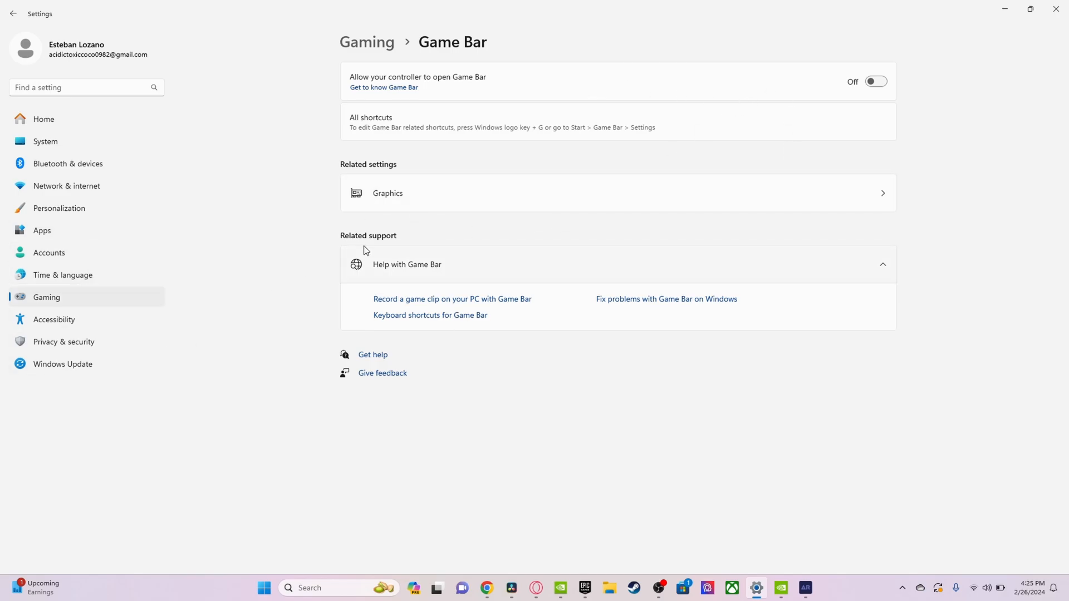
{"action": "mouse_move", "coordinate": [777, 276]}
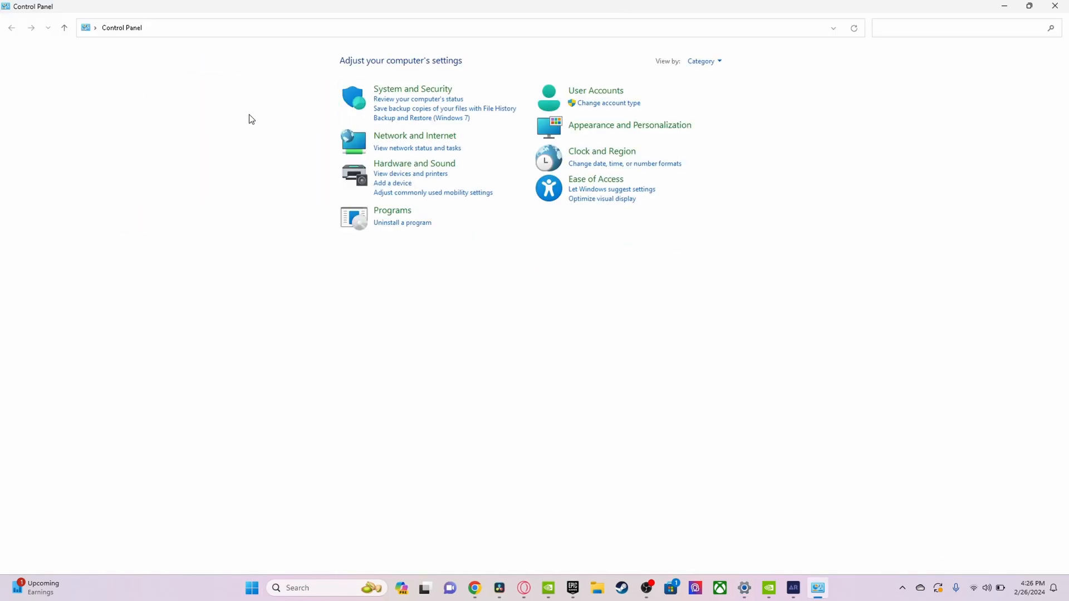
Step: Reach Power Options via System and Security and activate the Ultimate Performance plan
{"action": "left_click", "coordinate": [412, 88]}
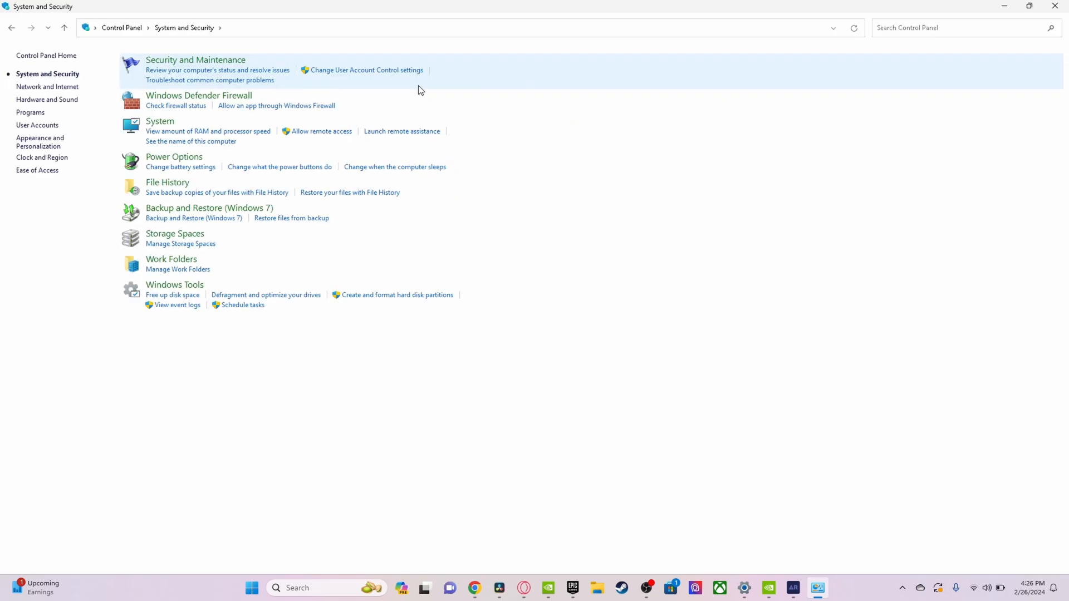
{"action": "left_click", "coordinate": [174, 156]}
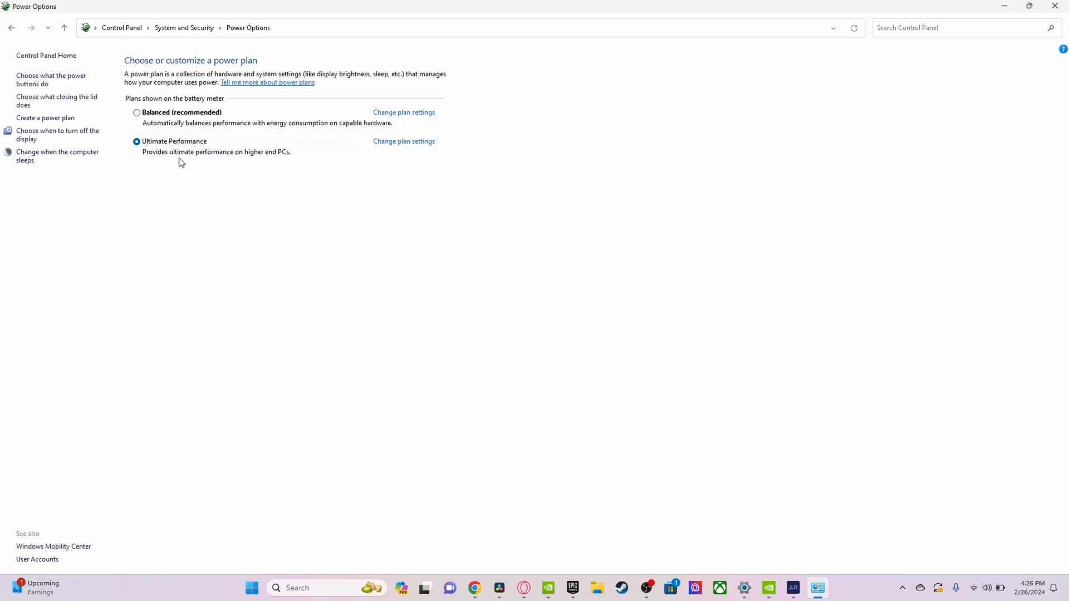
{"action": "mouse_move", "coordinate": [265, 232]}
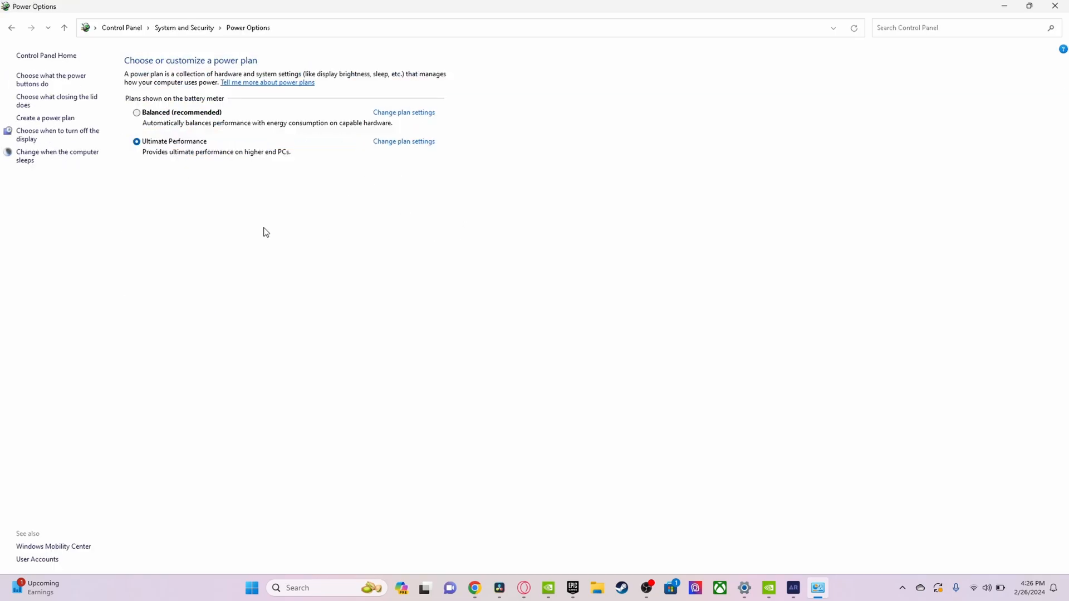
{"action": "mouse_move", "coordinate": [297, 249]}
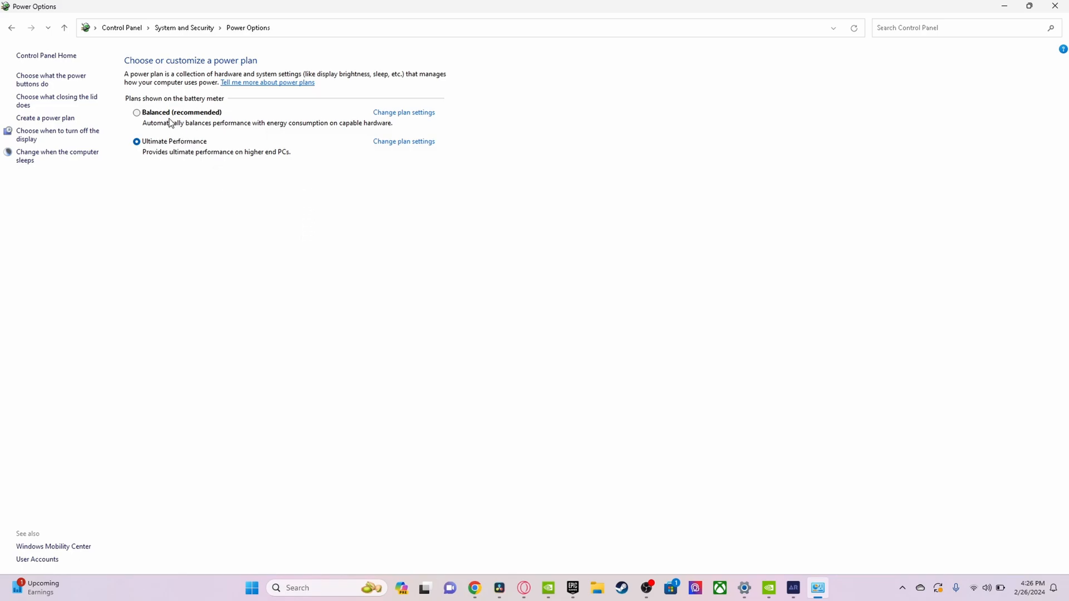
{"action": "mouse_move", "coordinate": [553, 278]}
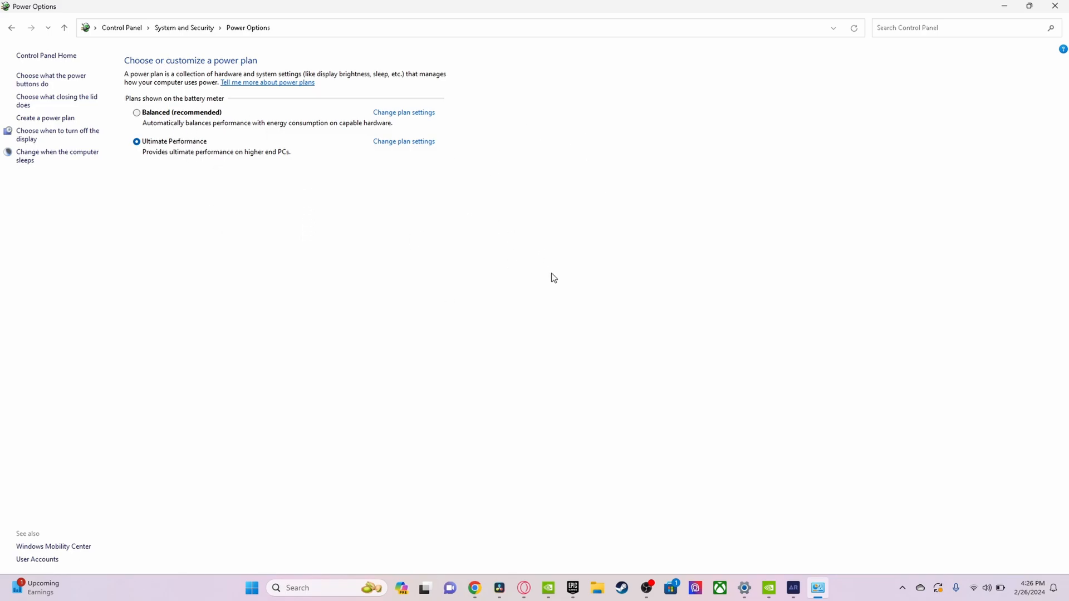
{"action": "mouse_move", "coordinate": [398, 292]}
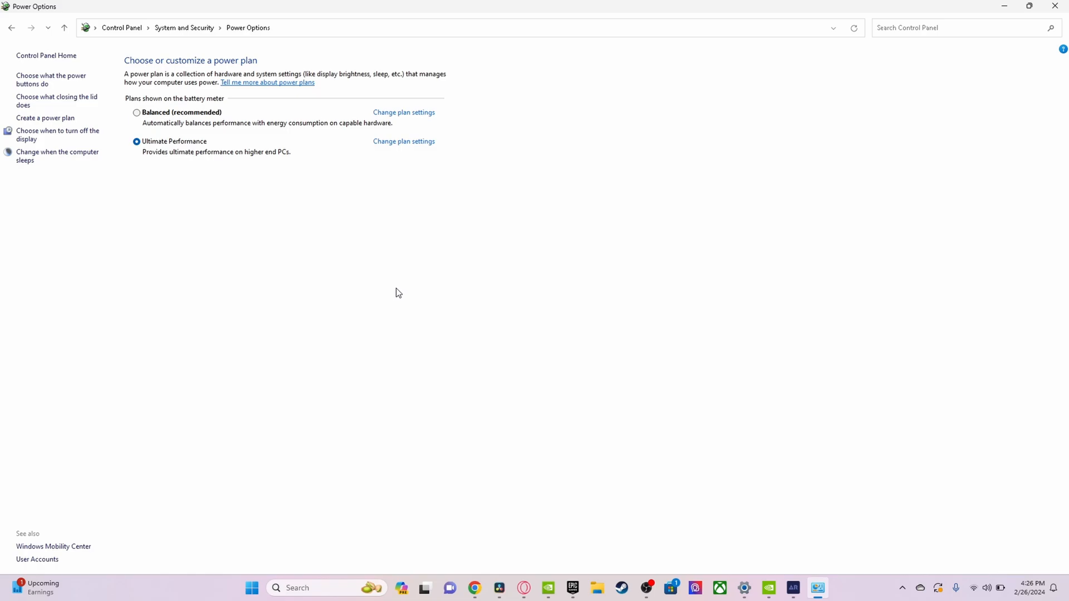
{"action": "mouse_move", "coordinate": [338, 217]}
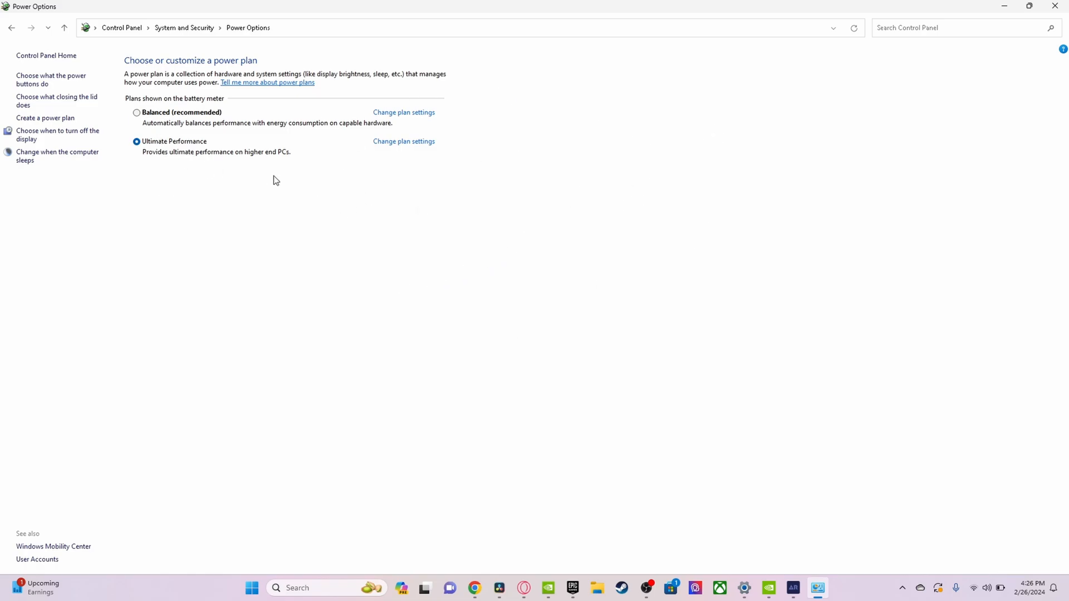
{"action": "mouse_move", "coordinate": [416, 315]}
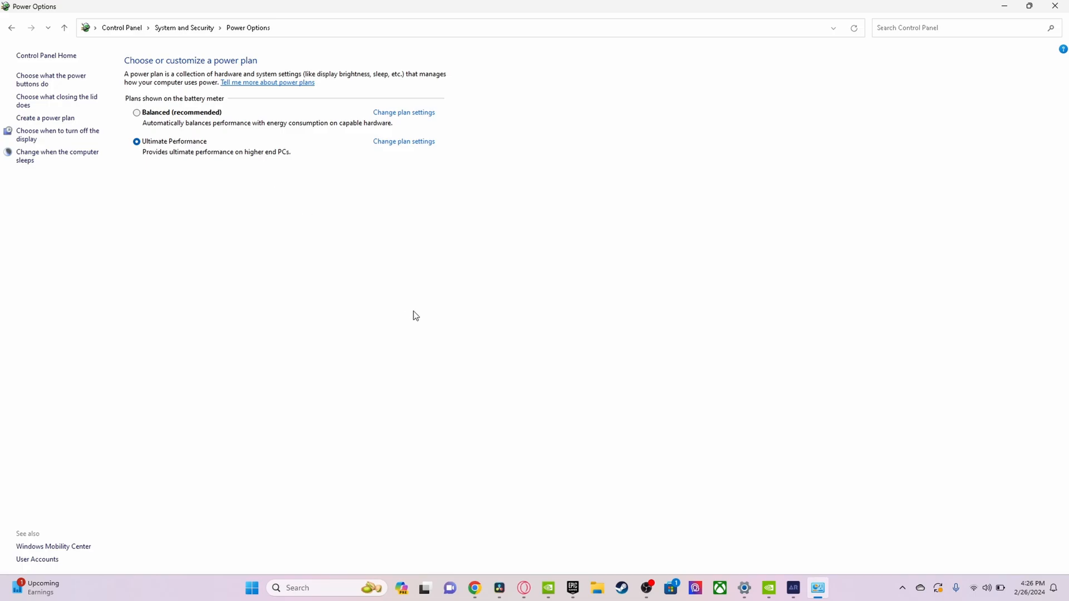
{"action": "type", "text": "amazon"}
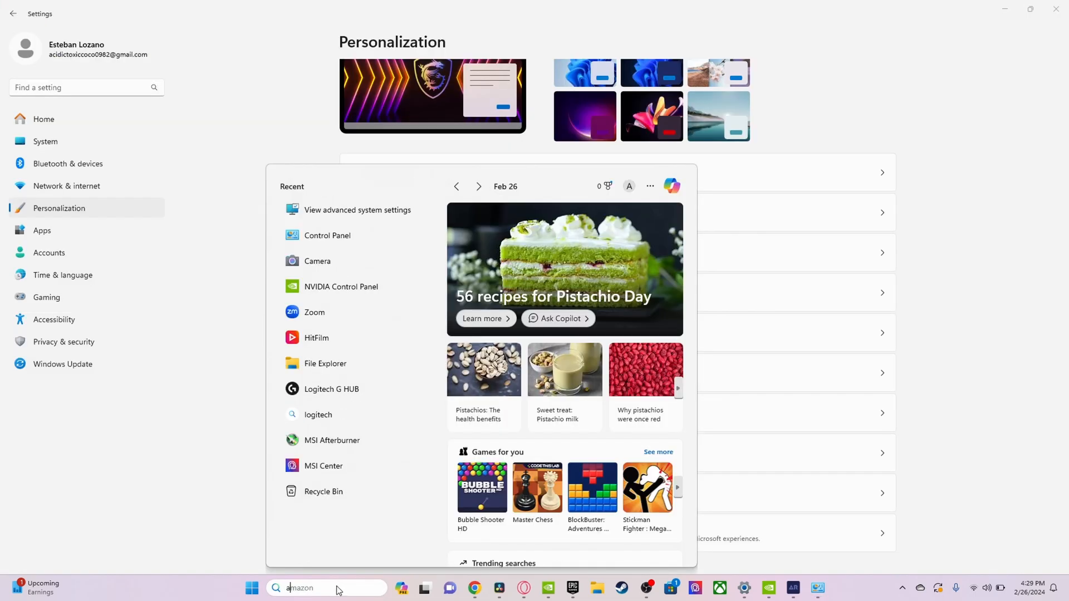
Step: Find advanced system settings and reach Performance Options for Custom visual effects with only thumbnails
{"action": "type", "text": "advanced syst"}
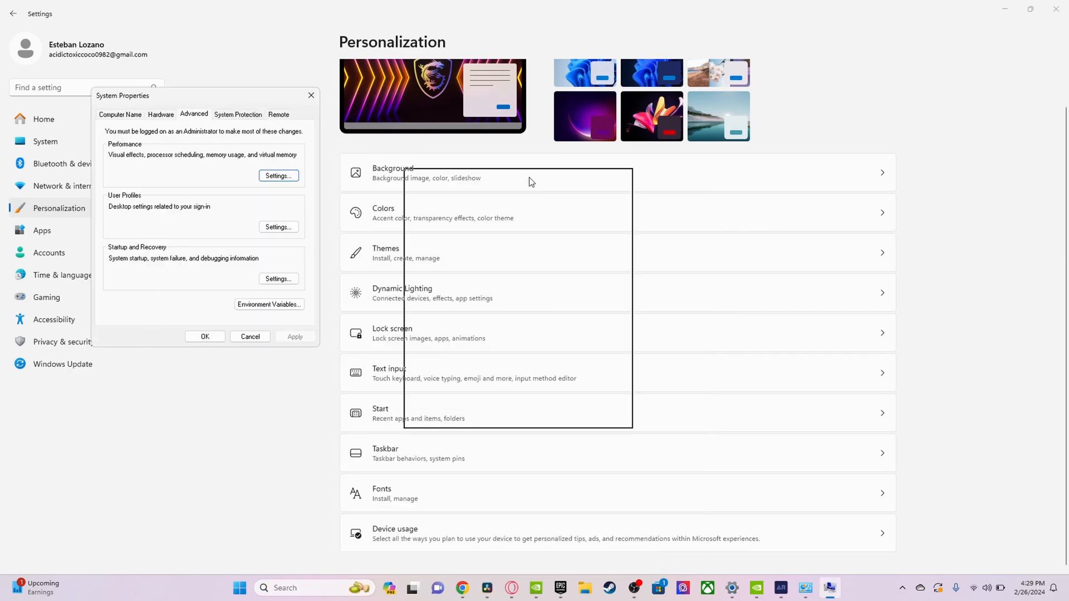
{"action": "left_click_drag", "start_coordinate": [123, 96], "coordinate": [524, 200]}
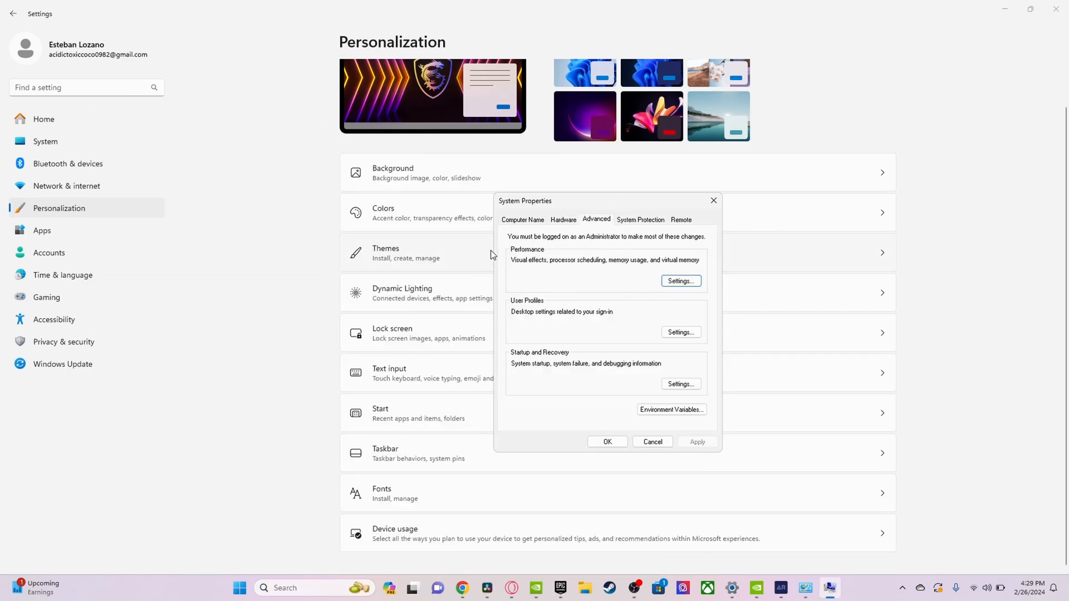
{"action": "left_click", "coordinate": [680, 281]}
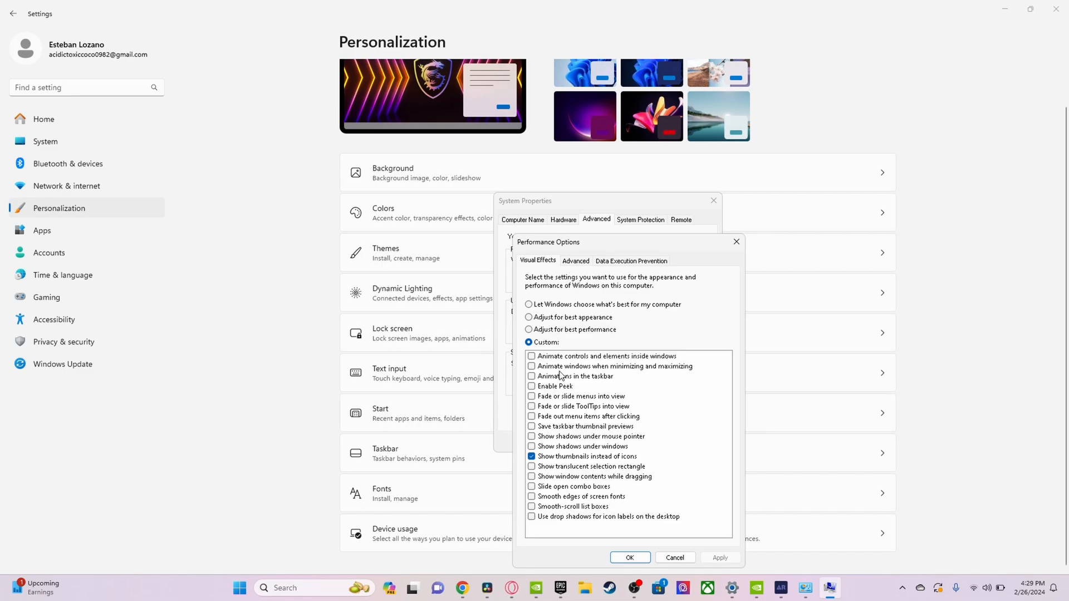
{"action": "mouse_move", "coordinate": [577, 333]}
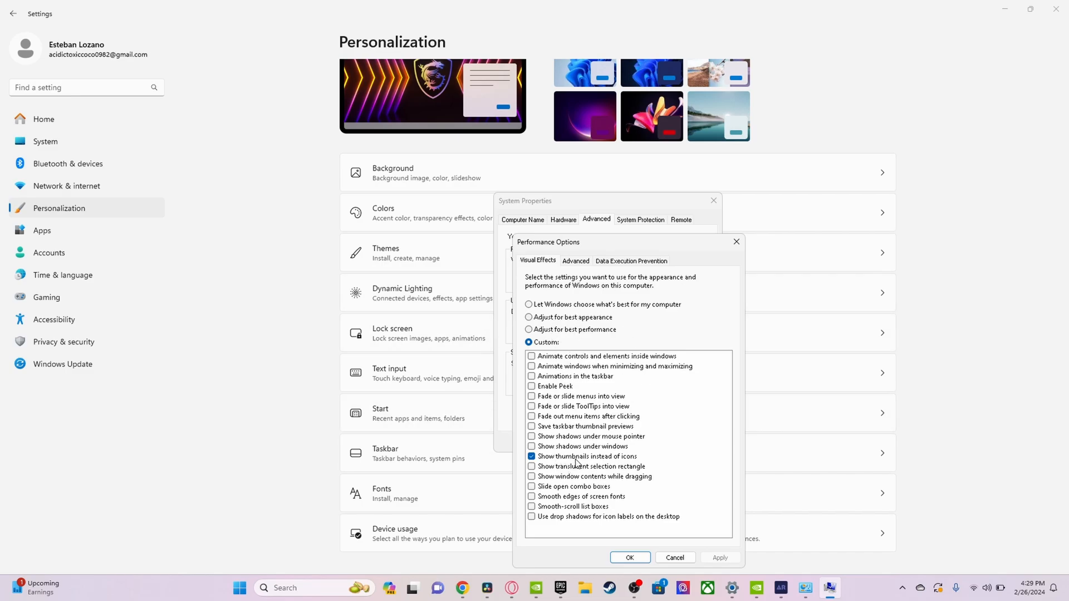
{"action": "mouse_move", "coordinate": [562, 450]}
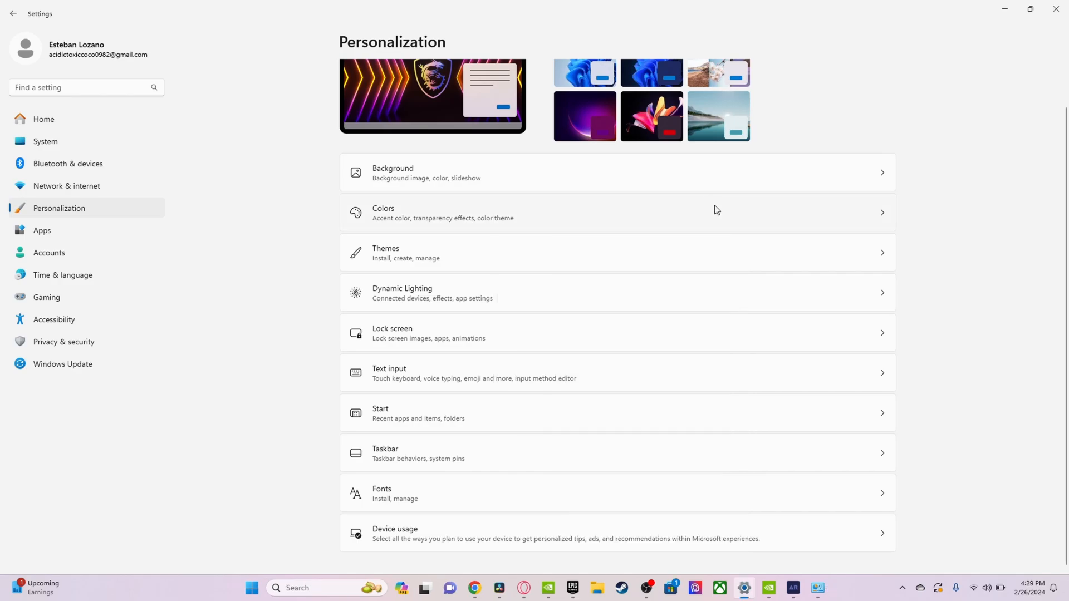
{"action": "mouse_move", "coordinate": [911, 379]}
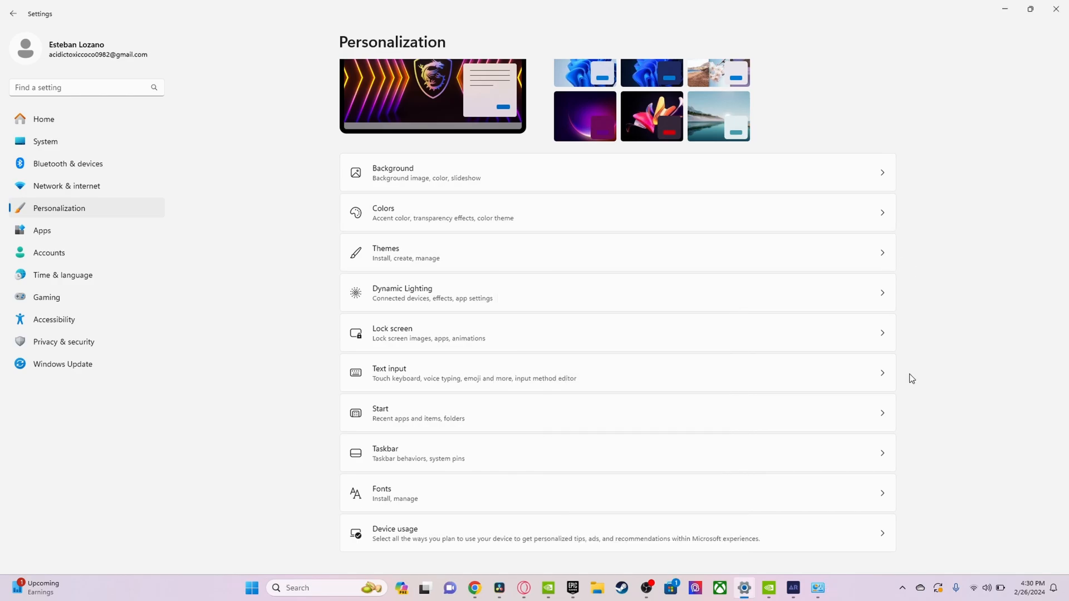